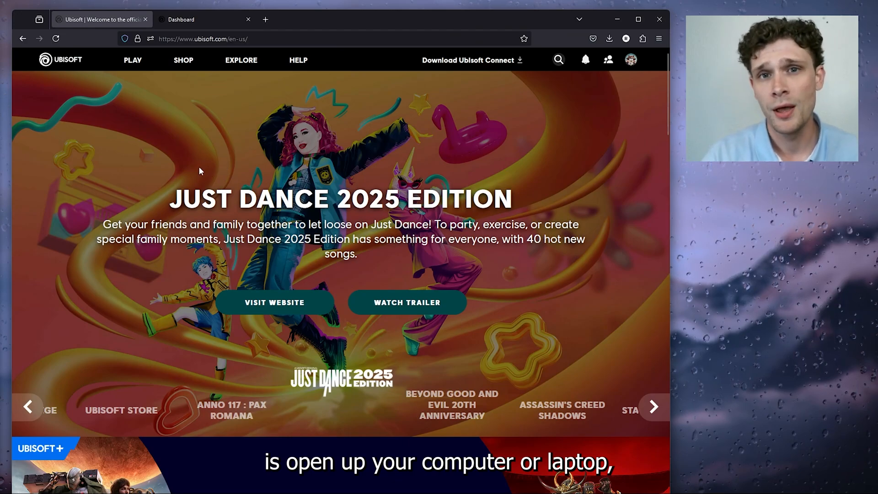
pyautogui.moveTo(198, 171)
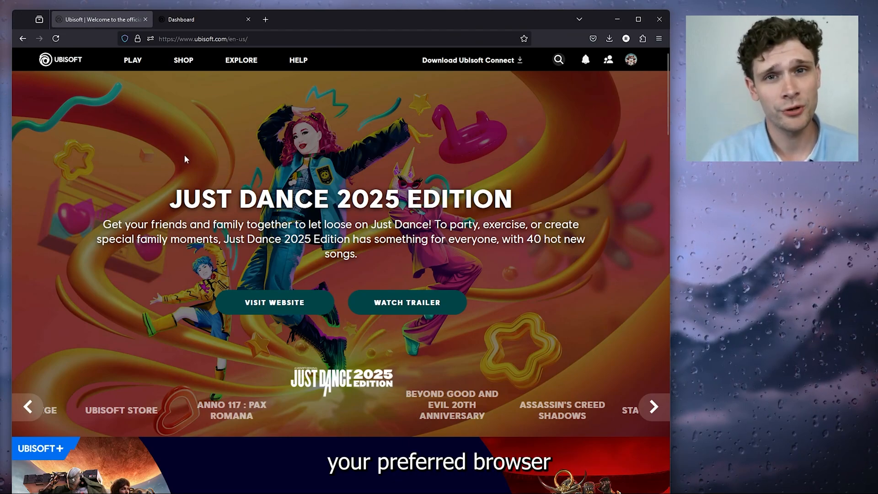
# Open Account Management for the signed-in account from the profile avatar menu.
pyautogui.click(183, 61)
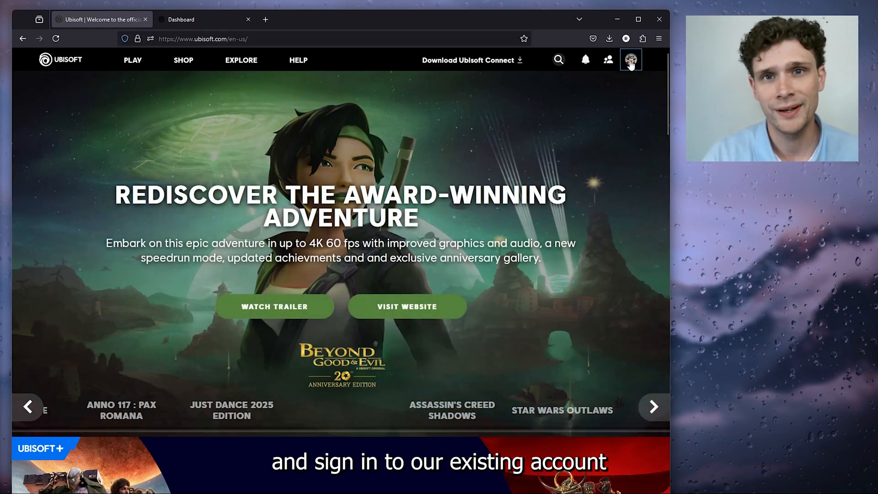
pyautogui.click(630, 60)
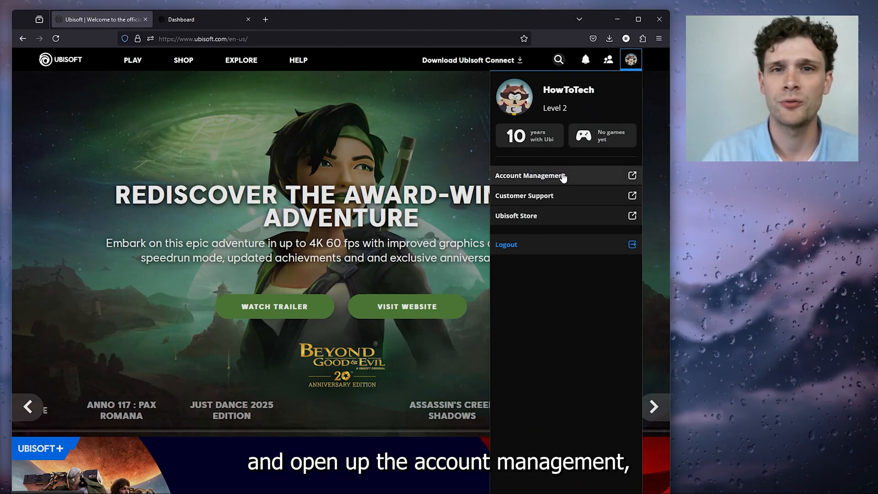
pyautogui.click(529, 175)
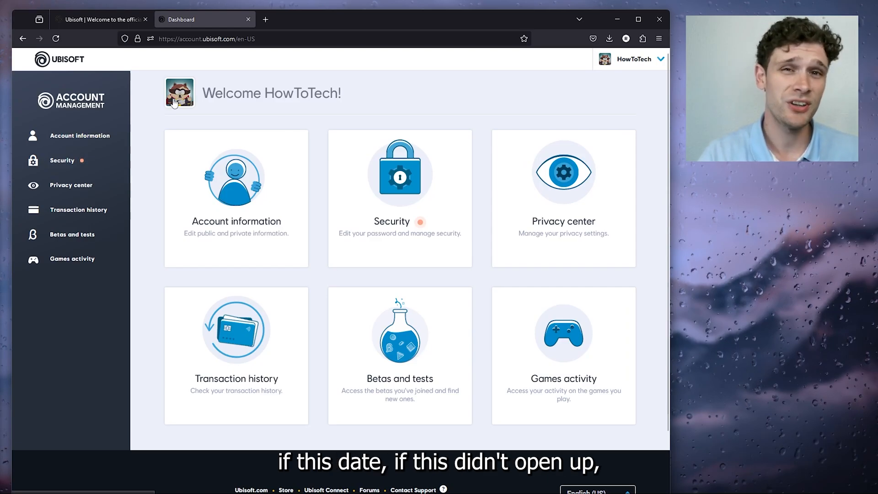
pyautogui.moveTo(238, 118)
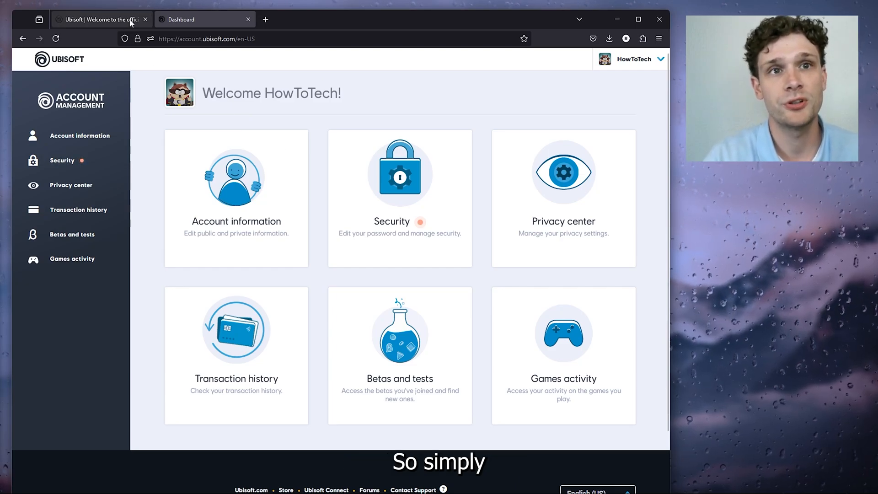
pyautogui.moveTo(143, 70)
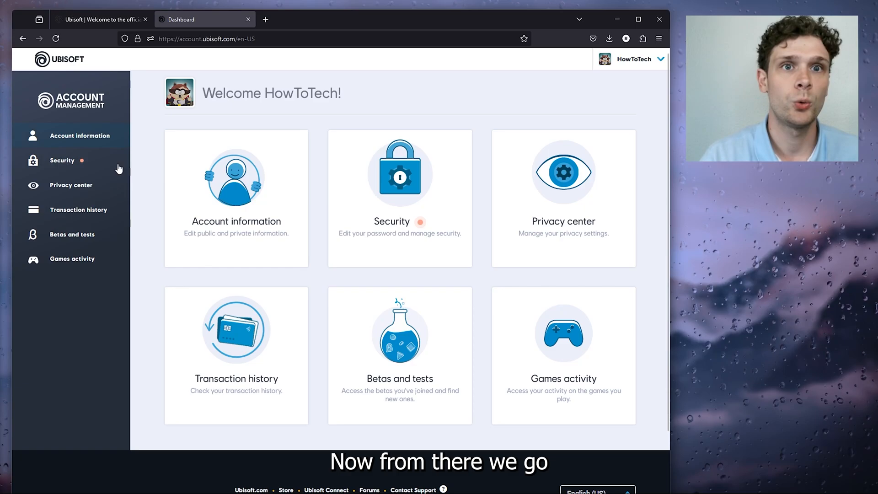
# View the Subscriptions tab of the transaction history, then follow the Ubisoft Store settings link.
pyautogui.scroll(-3)
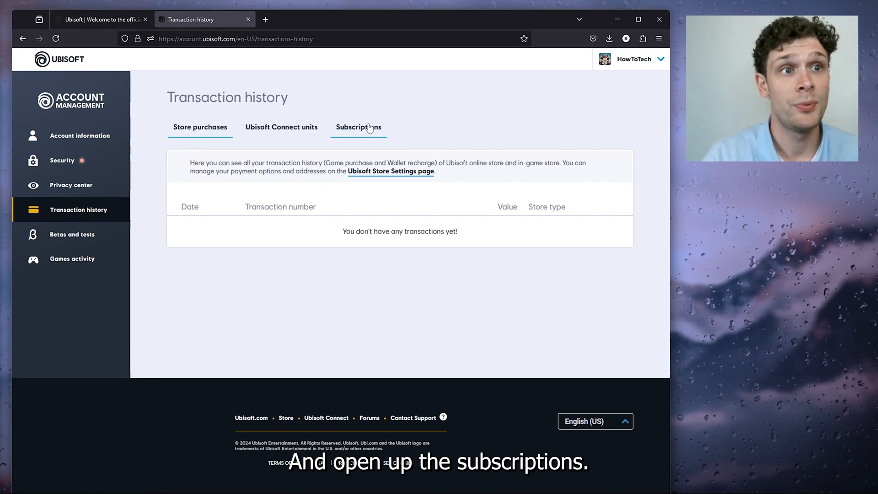
pyautogui.click(358, 127)
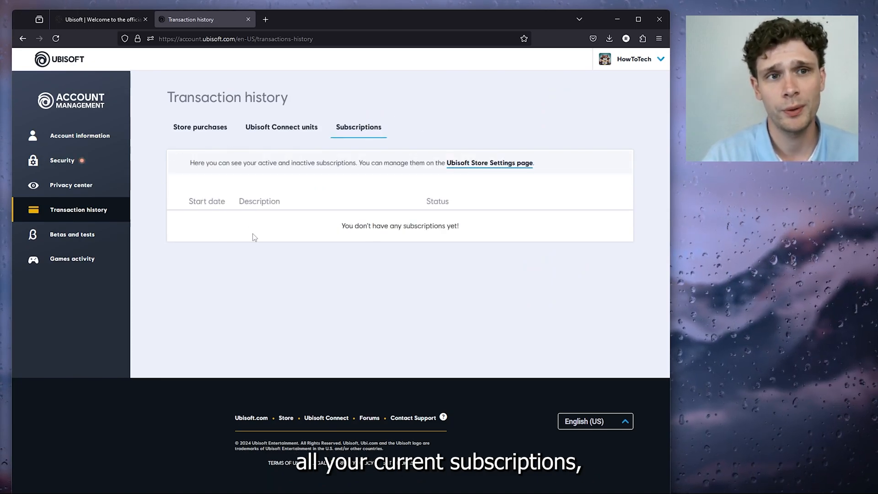
pyautogui.moveTo(266, 213)
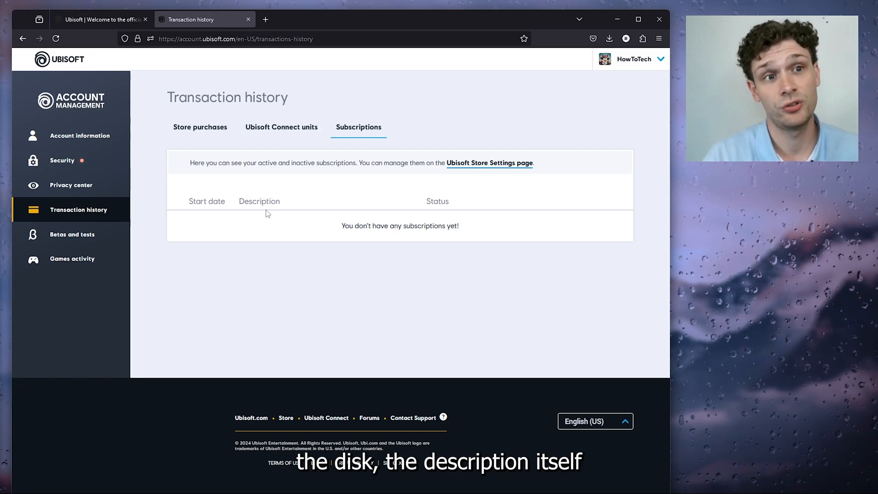
pyautogui.moveTo(444, 211)
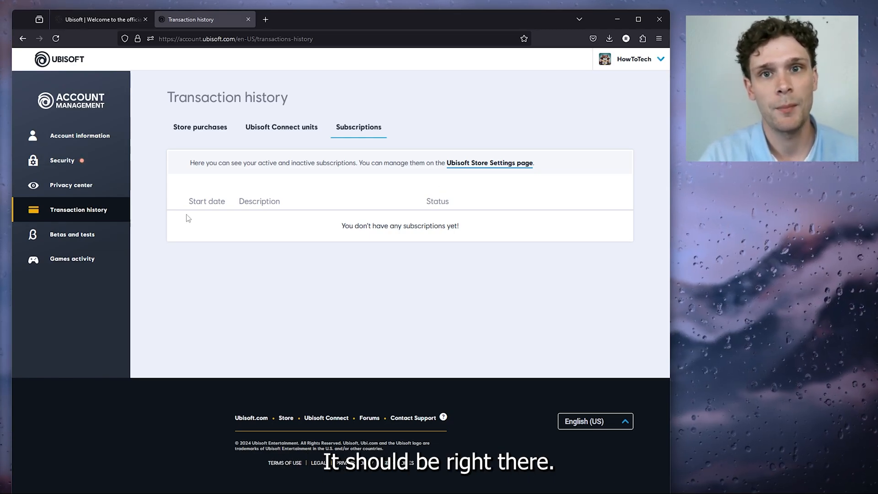
pyautogui.moveTo(445, 208)
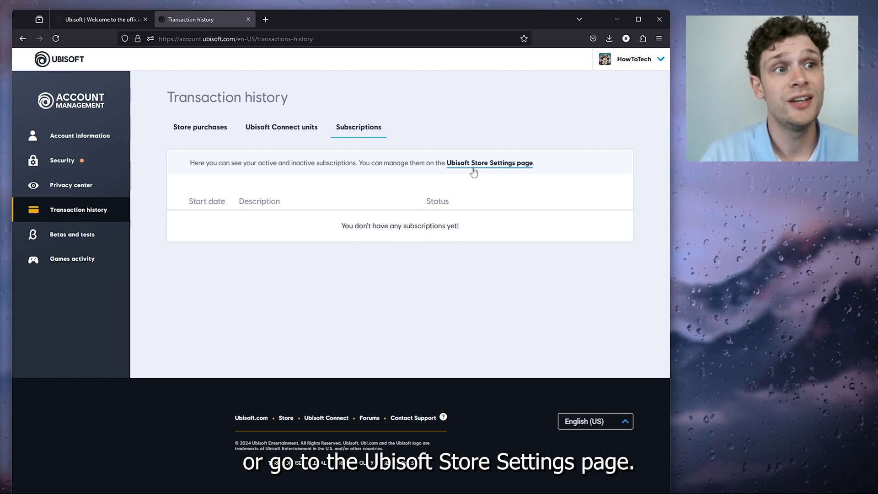
pyautogui.click(489, 163)
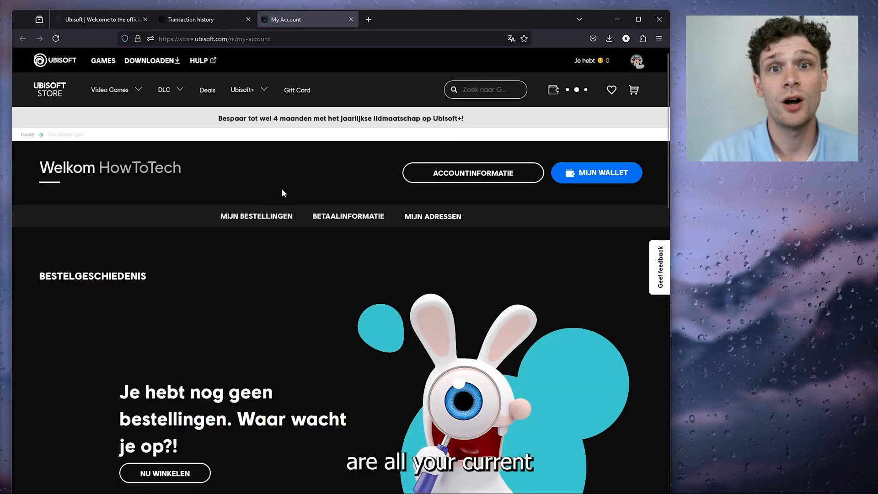
# Scroll the store's My Account page down to the order history showing no orders yet.
pyautogui.scroll(-3)
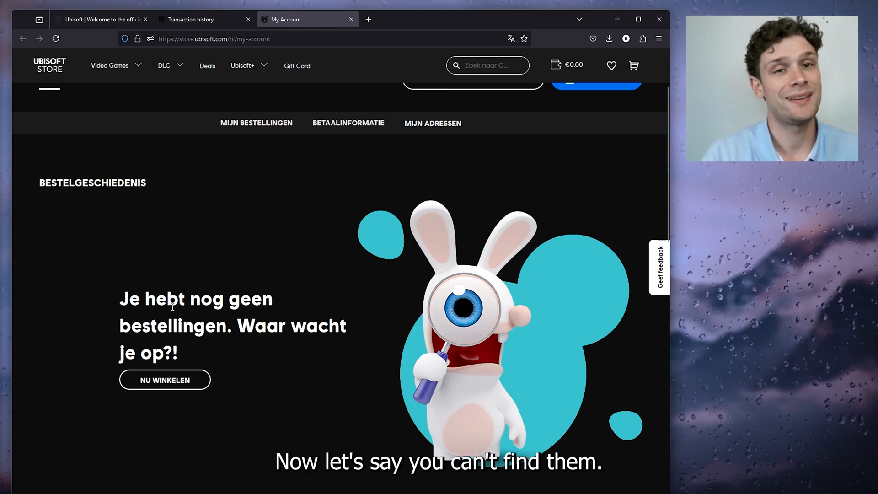
pyautogui.moveTo(346, 218)
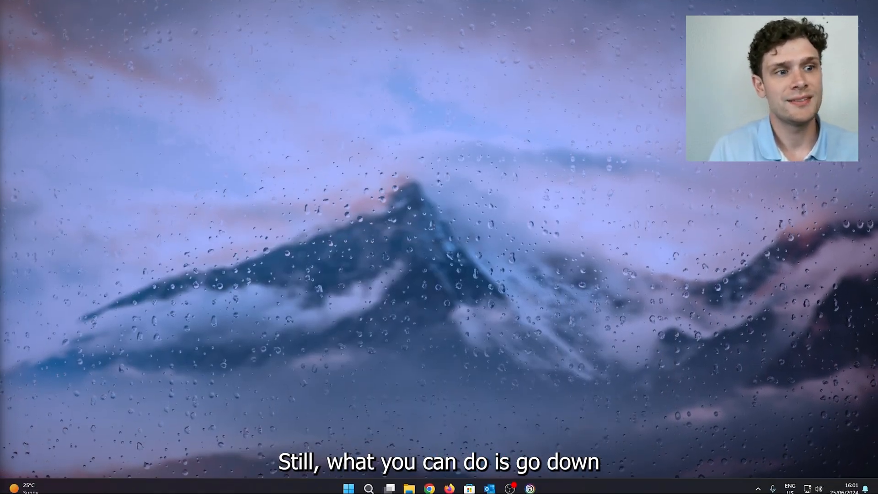
# Launch the Ubisoft Connect app and open its settings from the account menu.
pyautogui.click(510, 488)
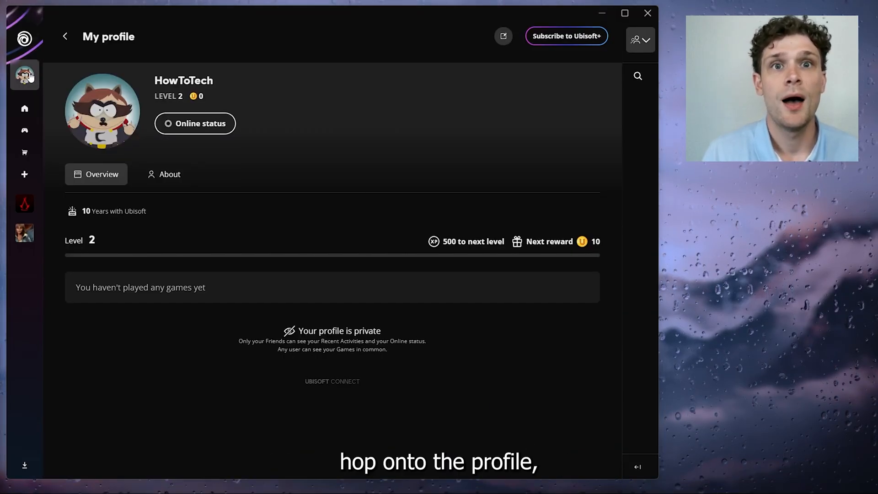
pyautogui.click(24, 76)
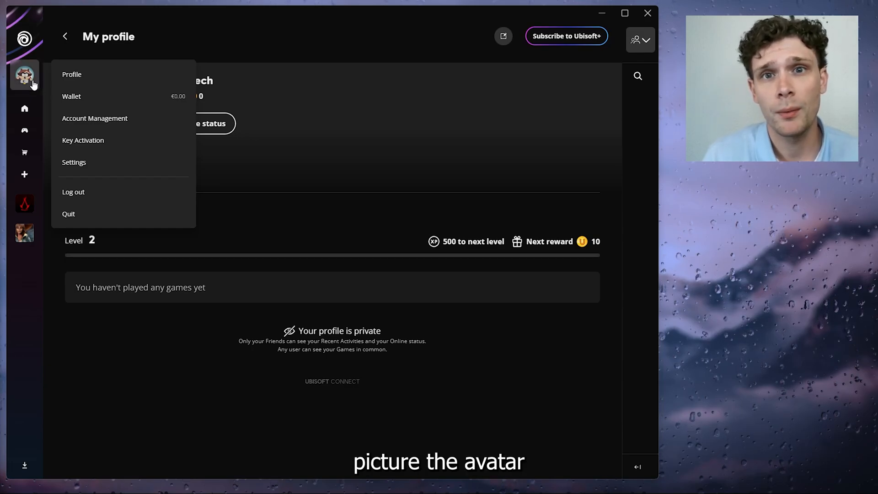
pyautogui.moveTo(75, 161)
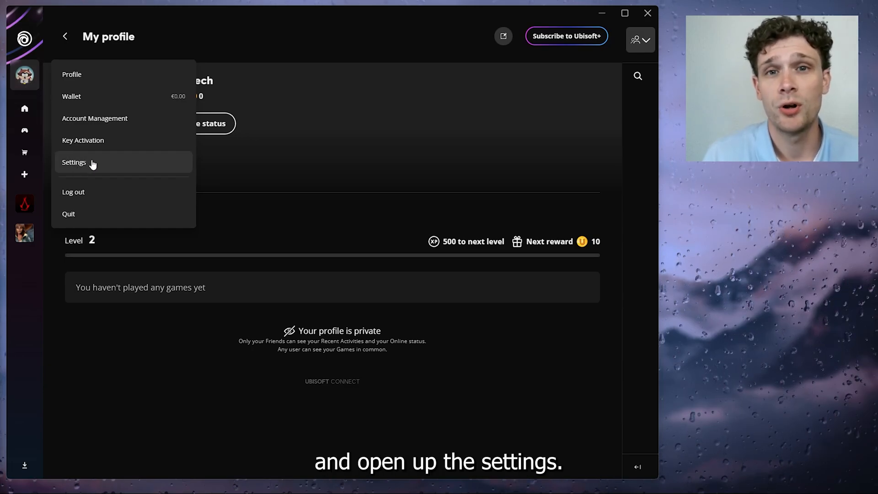
pyautogui.click(74, 162)
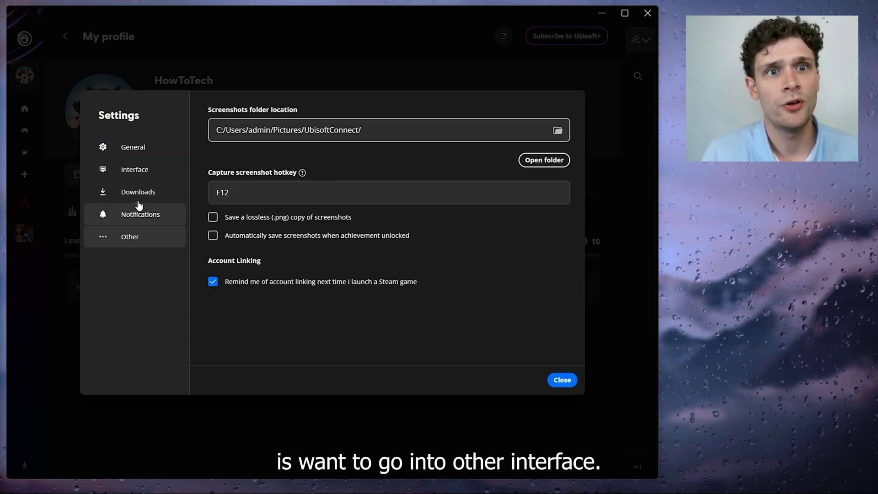
# View the Interface settings, close the settings and reopen the account menu.
pyautogui.click(134, 169)
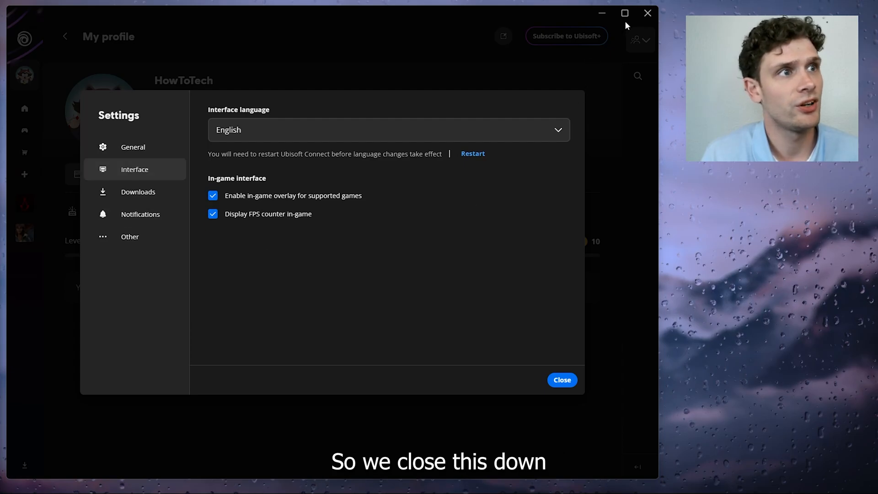
pyautogui.click(561, 380)
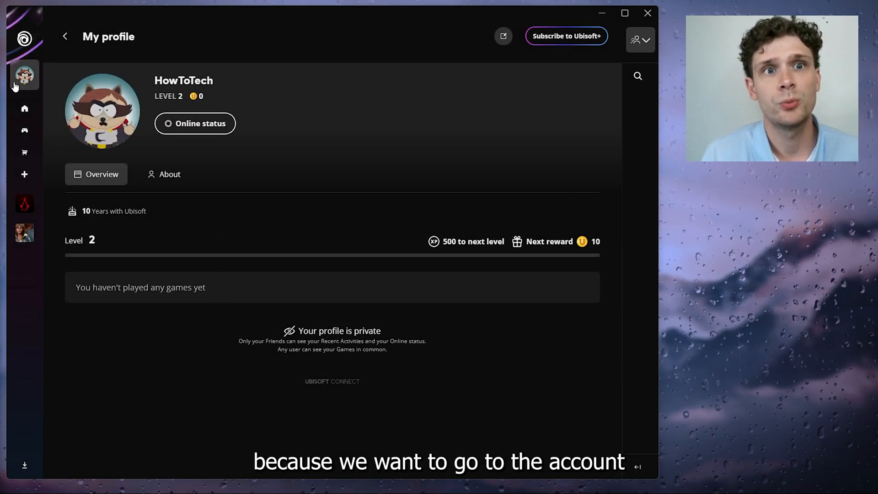
pyautogui.click(23, 75)
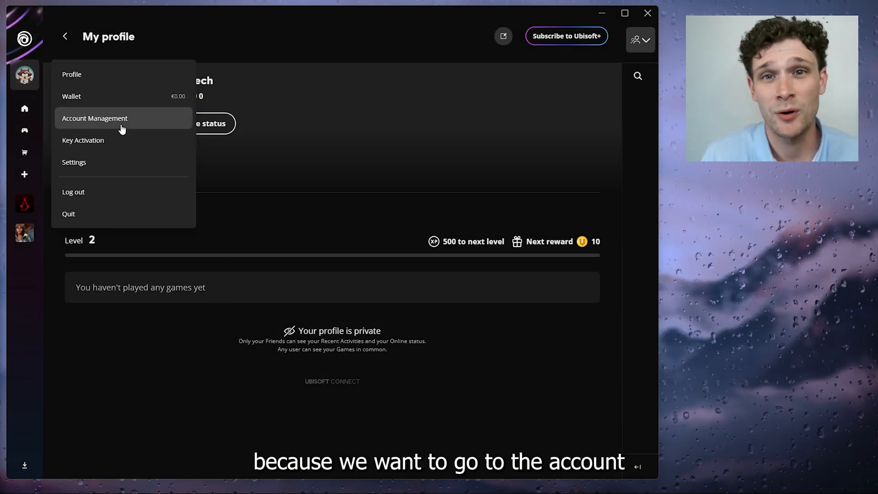
# Go through Account Management's Payment and subscription section to the Ubisoft+ subscriptions page.
pyautogui.click(94, 118)
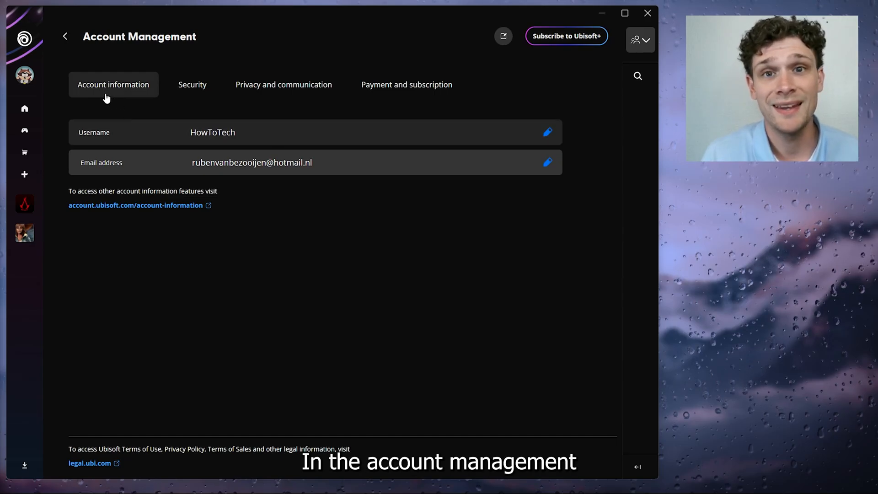
pyautogui.click(406, 84)
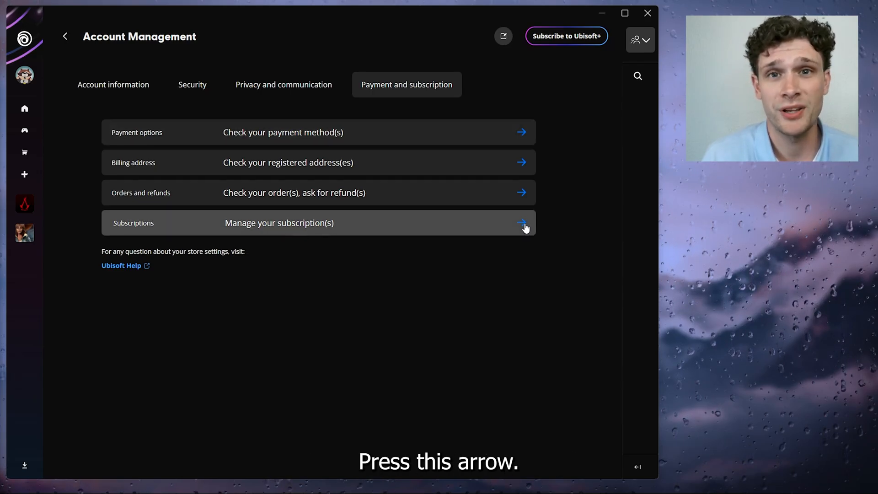
pyautogui.click(520, 223)
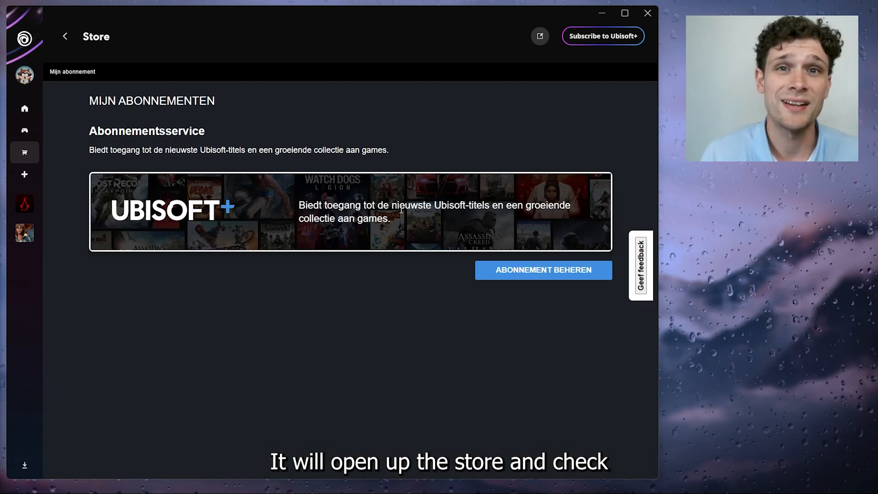
pyautogui.moveTo(115, 132)
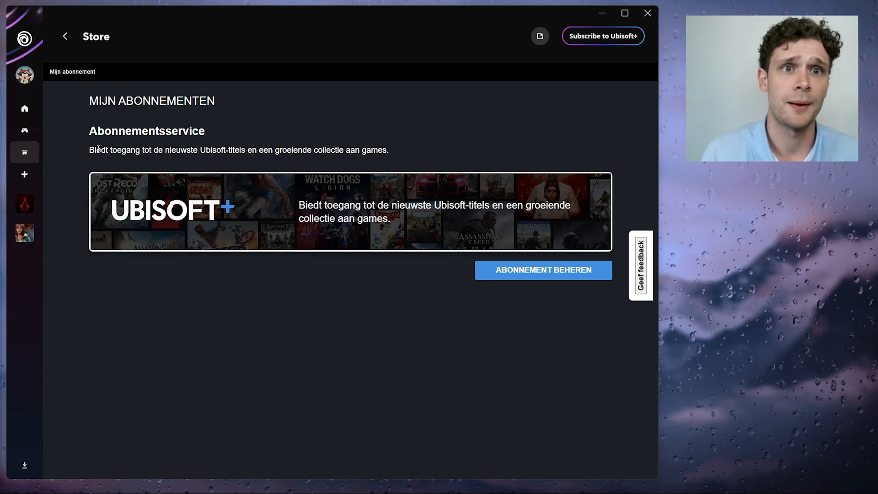
pyautogui.moveTo(506, 276)
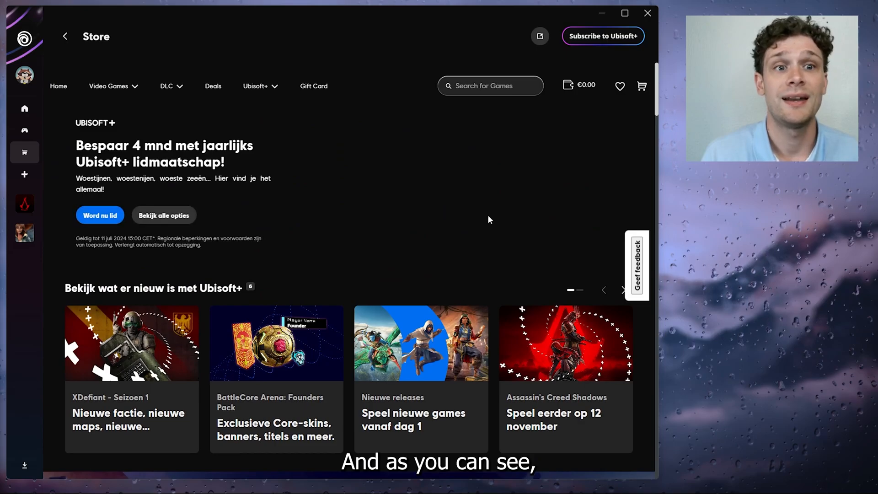
# Scroll the Ubisoft+ store page to the Classics (€7.99) and Premium (€17.99) monthly plans.
pyautogui.scroll(-3)
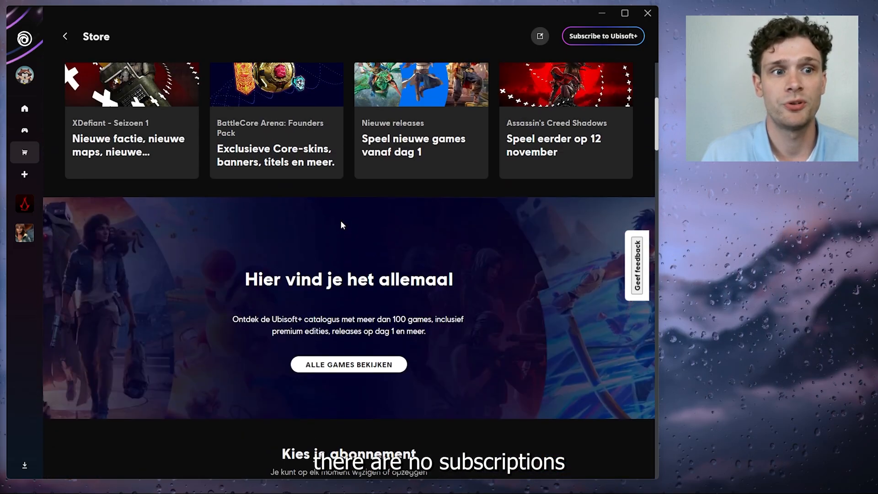
pyautogui.scroll(-3)
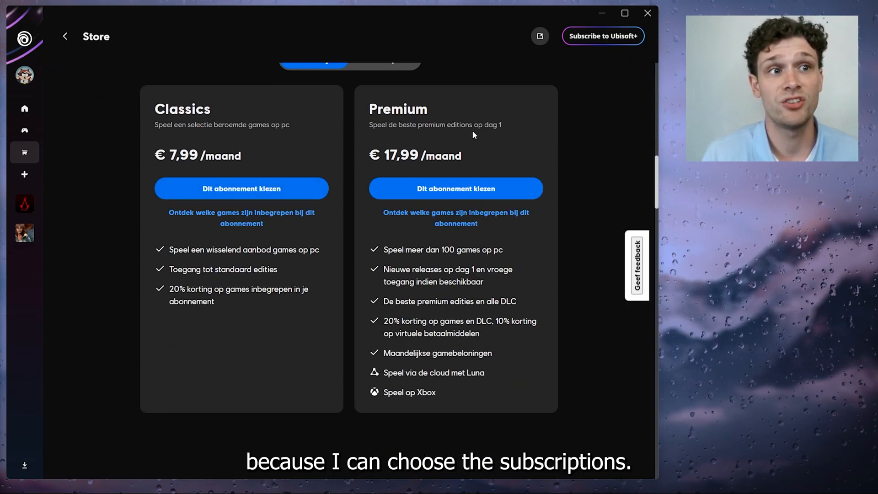
pyautogui.moveTo(376, 180)
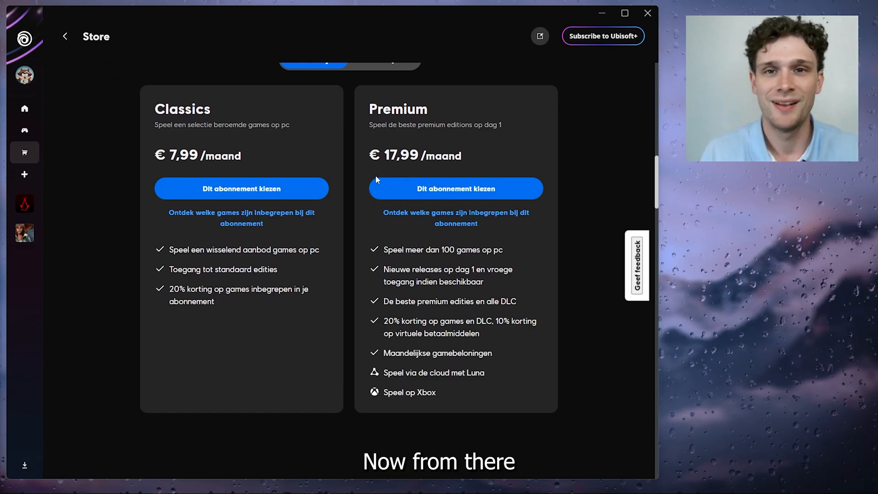